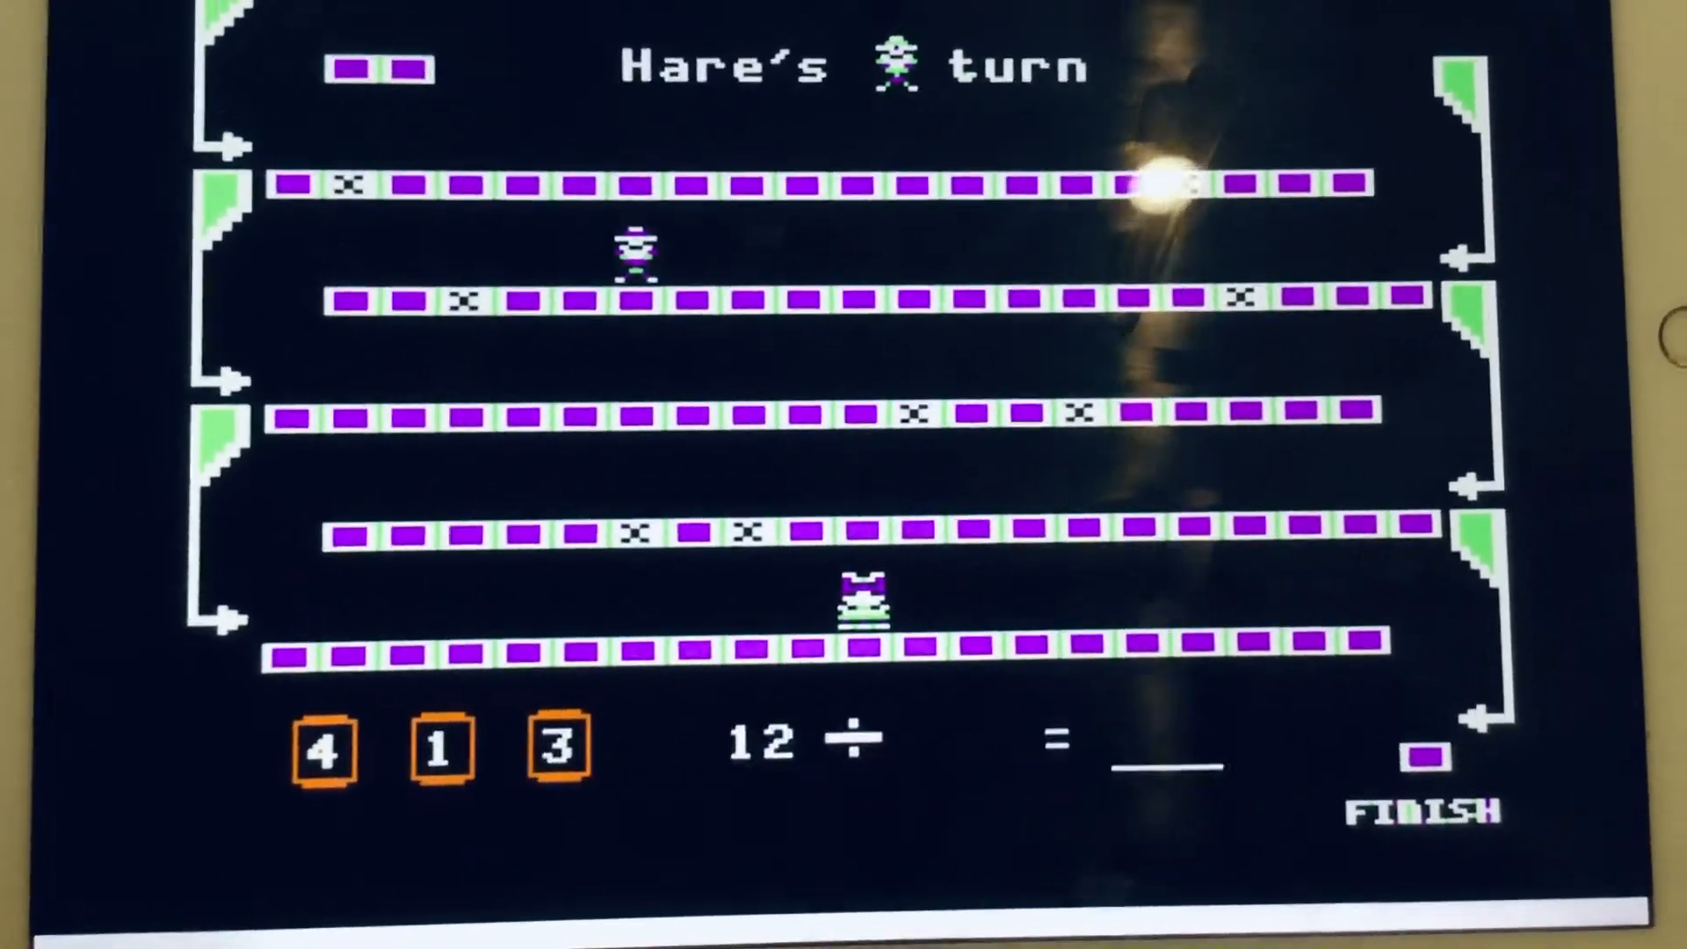
- Answer the Hare's division problem, then continue past the Computer's 4 ÷ 2 = 2 move
left_click(324, 750)
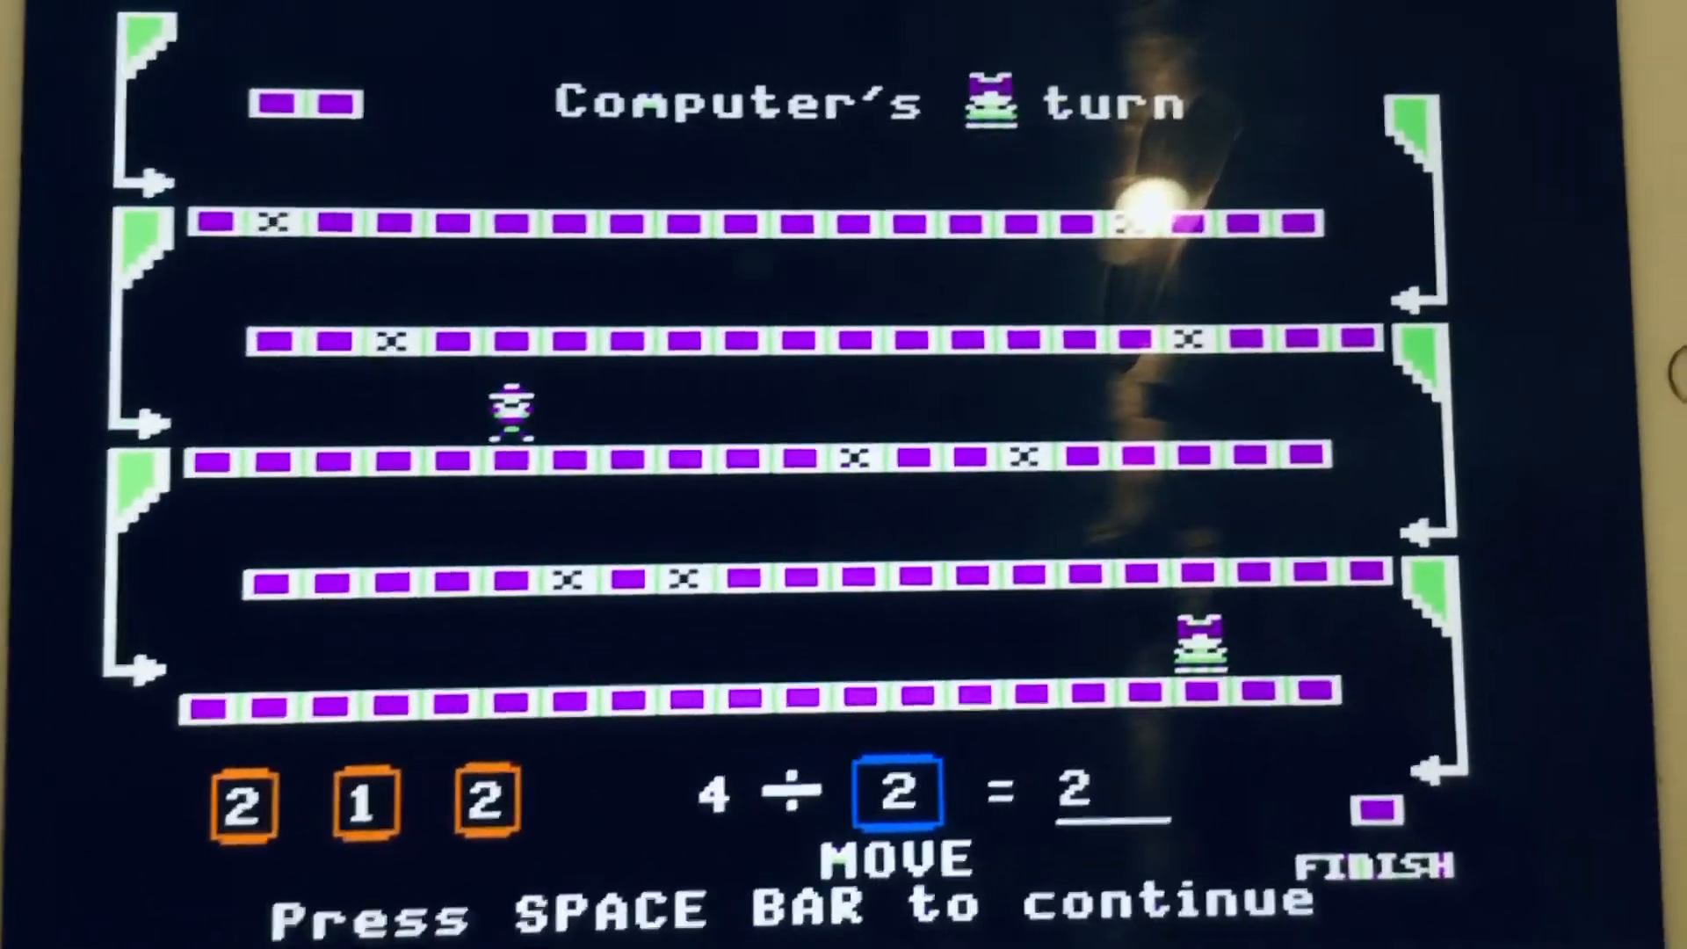
key("space")
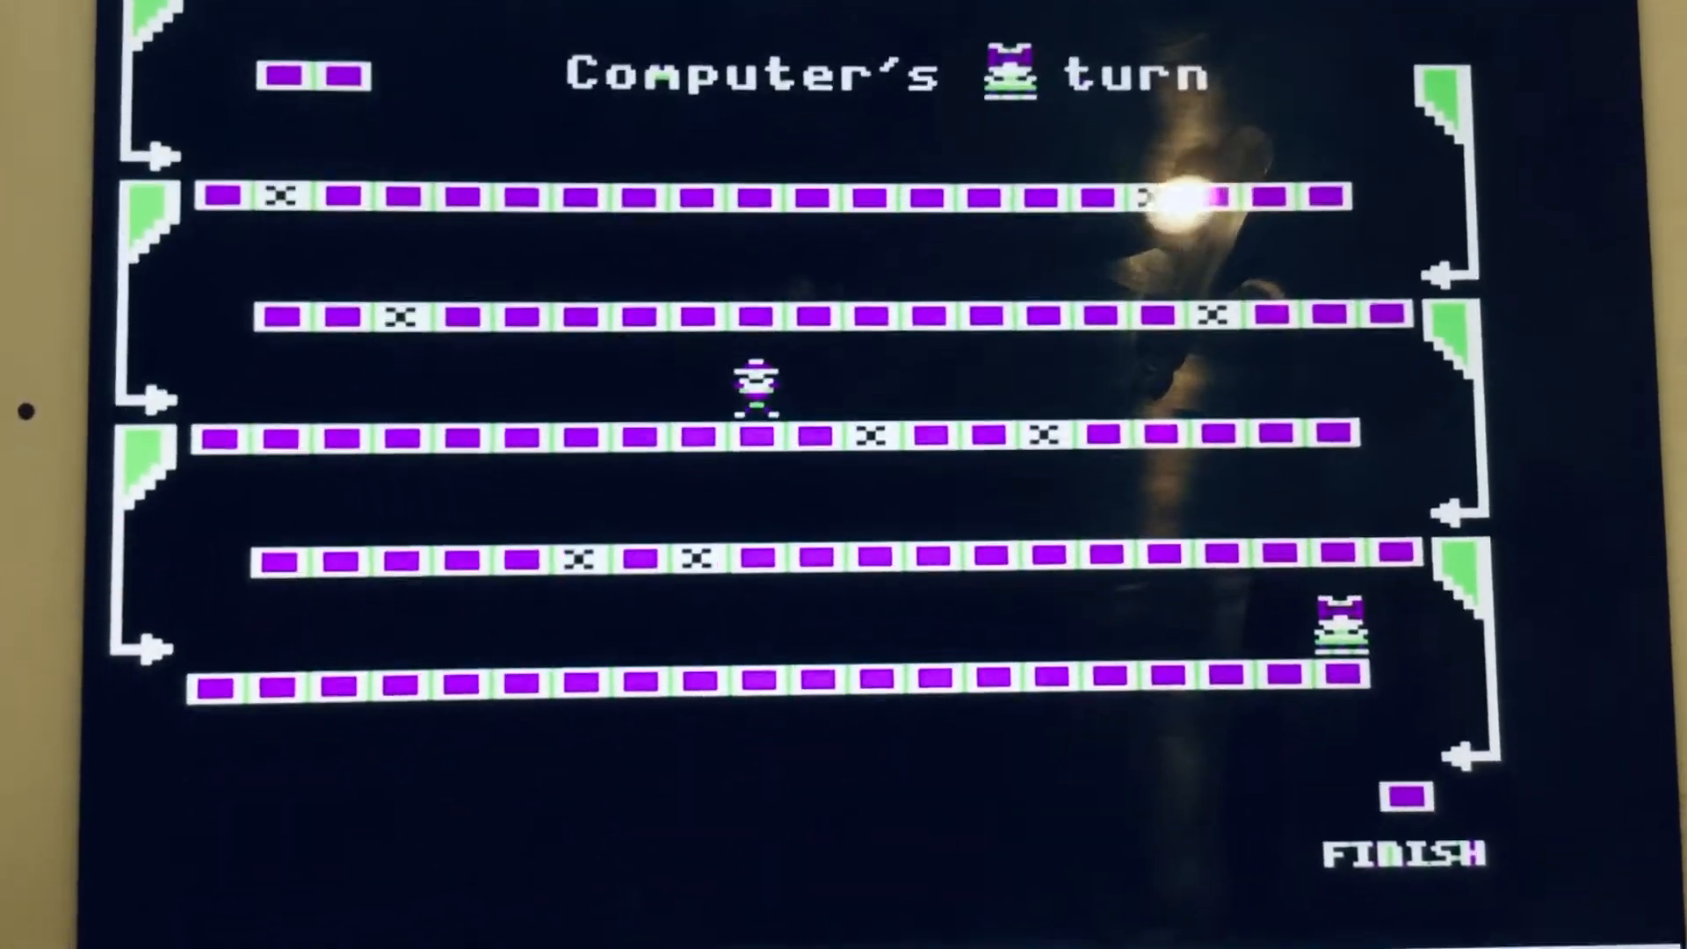